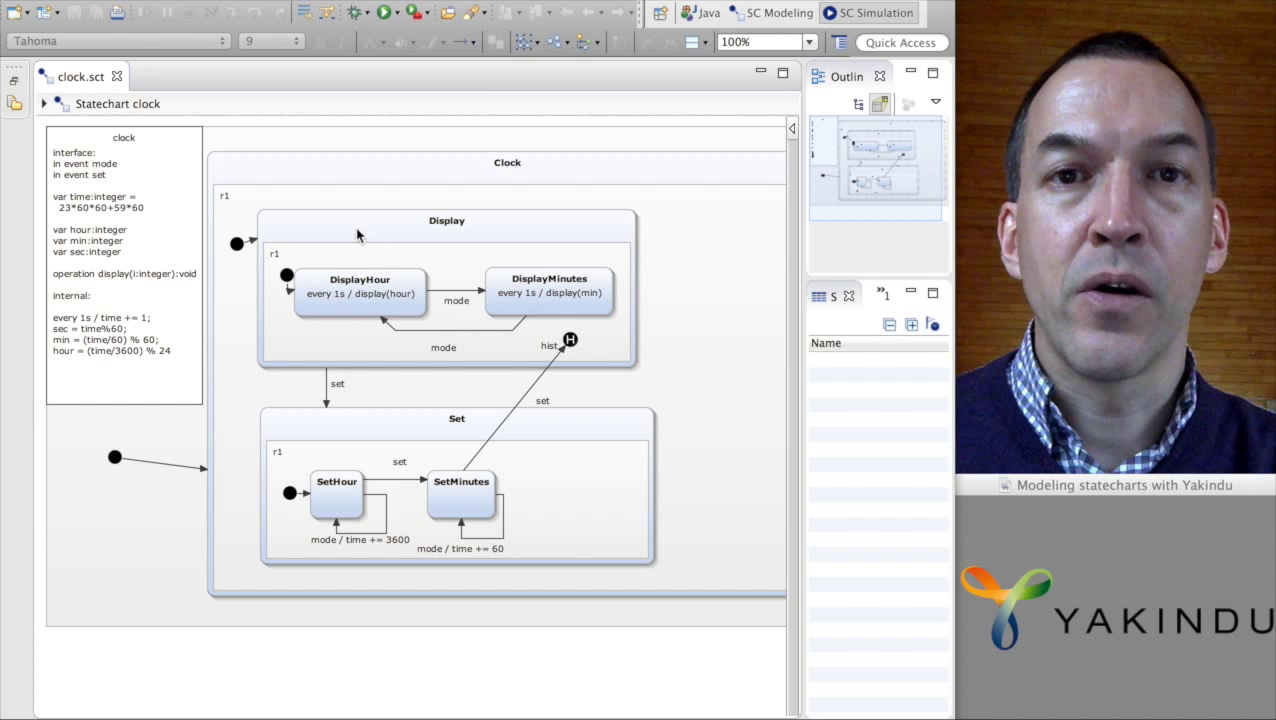
mouse_move(444, 236)
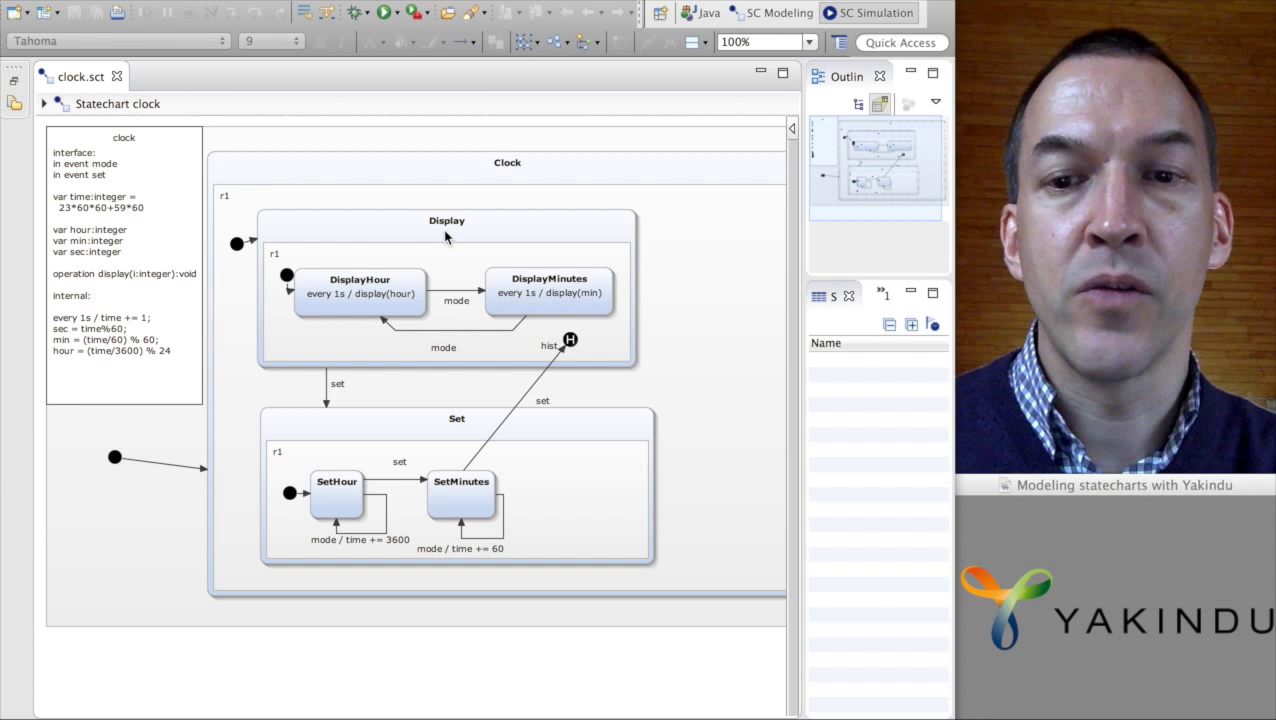
mouse_move(516, 316)
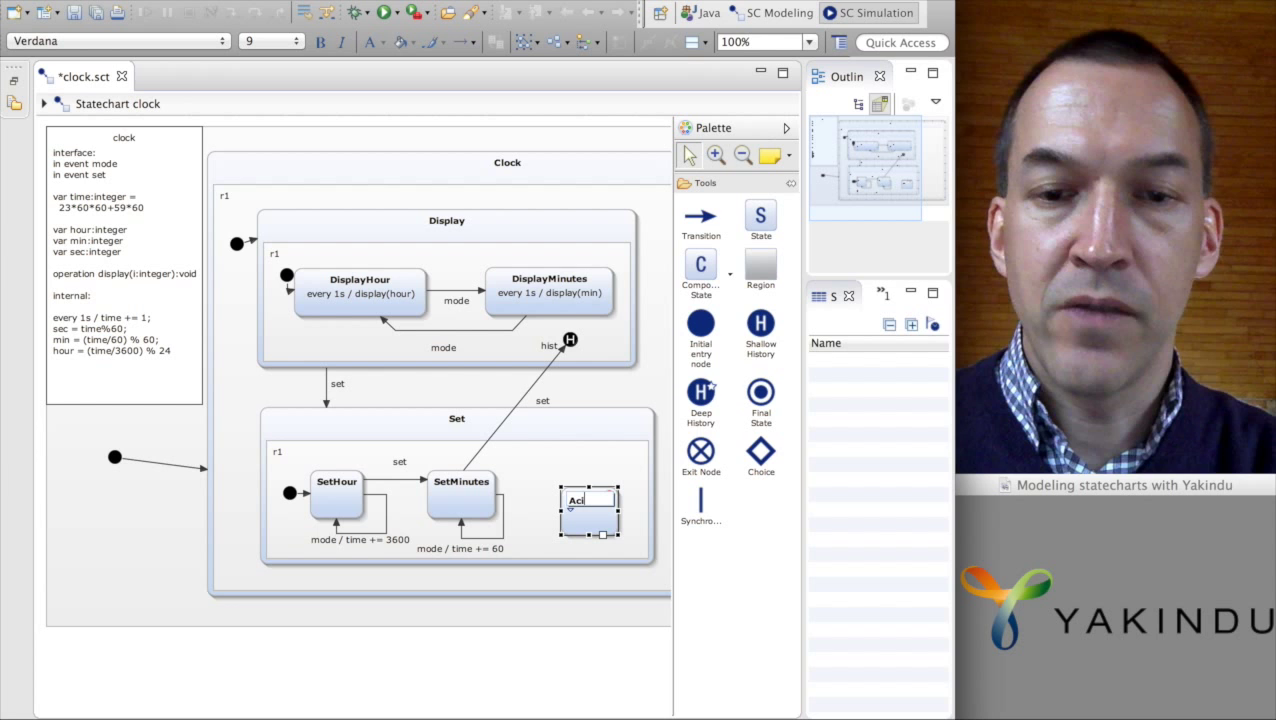
Step: Name the new state in the Set region ActivateChime
text(ActivateChime)
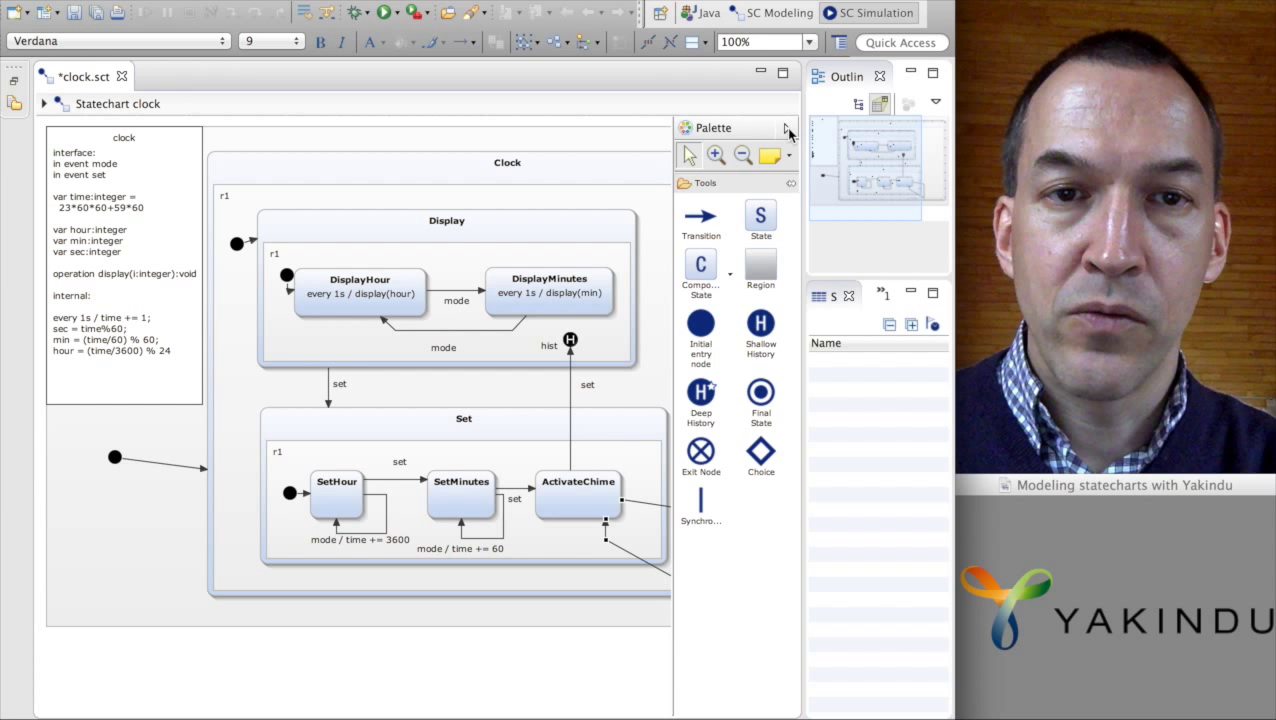
Step: Label ActivateChime's self-transition mode / chime = !chime after hiding the palette
click(790, 132)
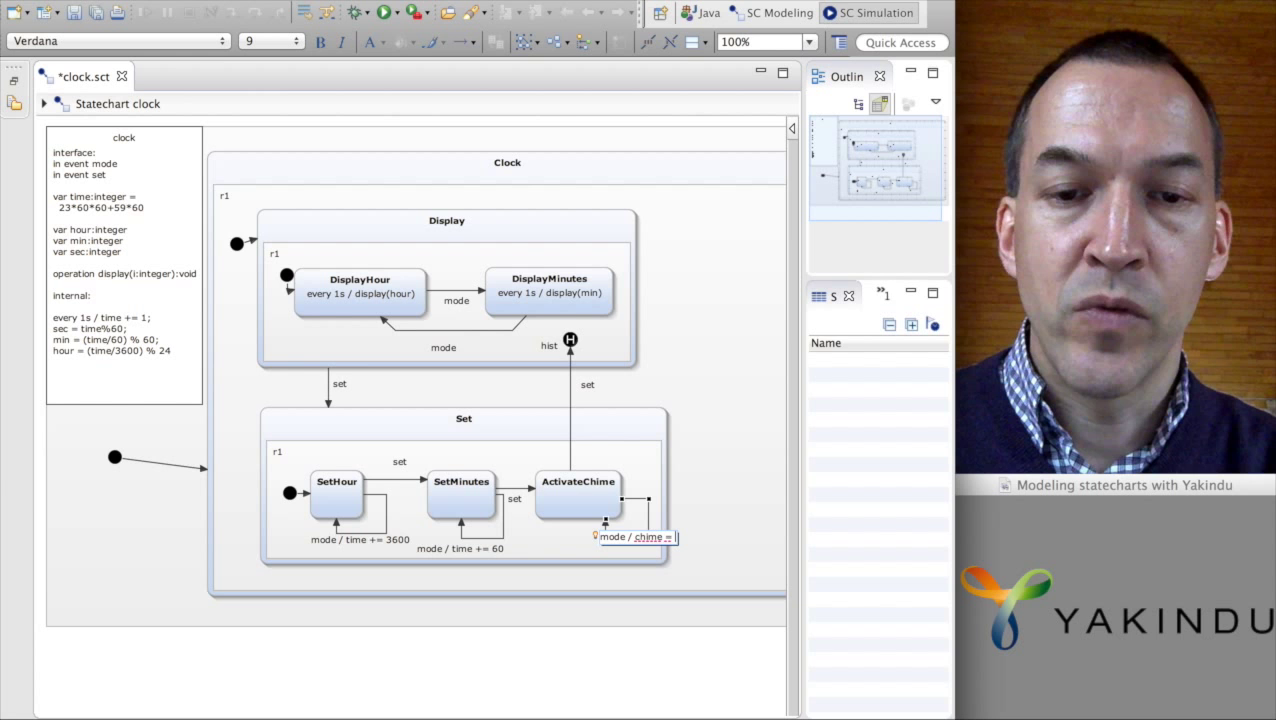
text(!chime)
click(124, 264)
text(var chime:boolean)
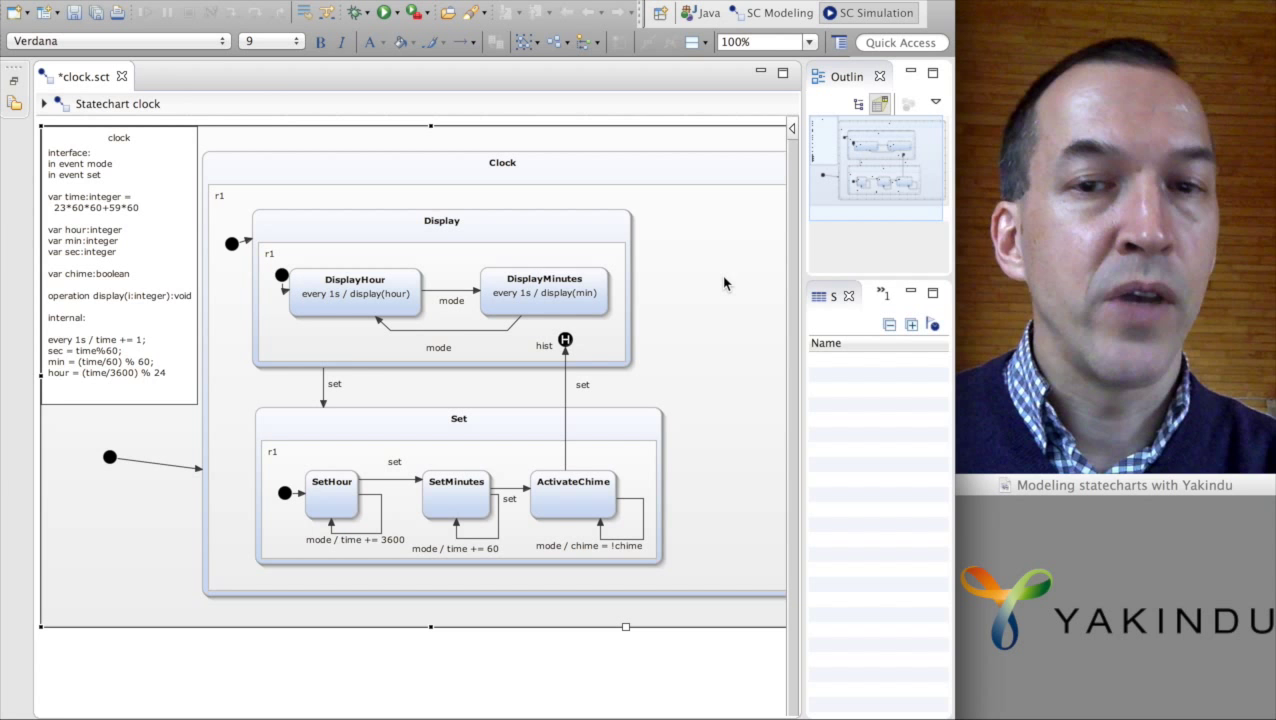
mouse_move(710, 424)
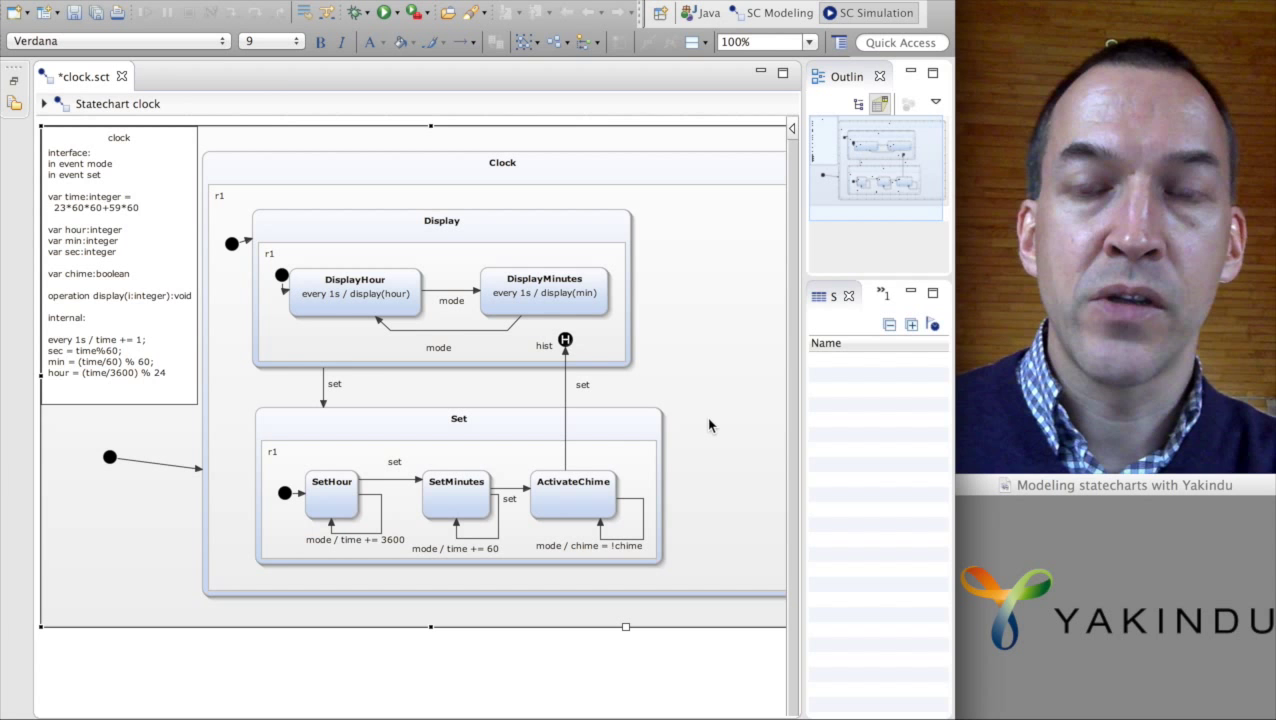
mouse_move(730, 338)
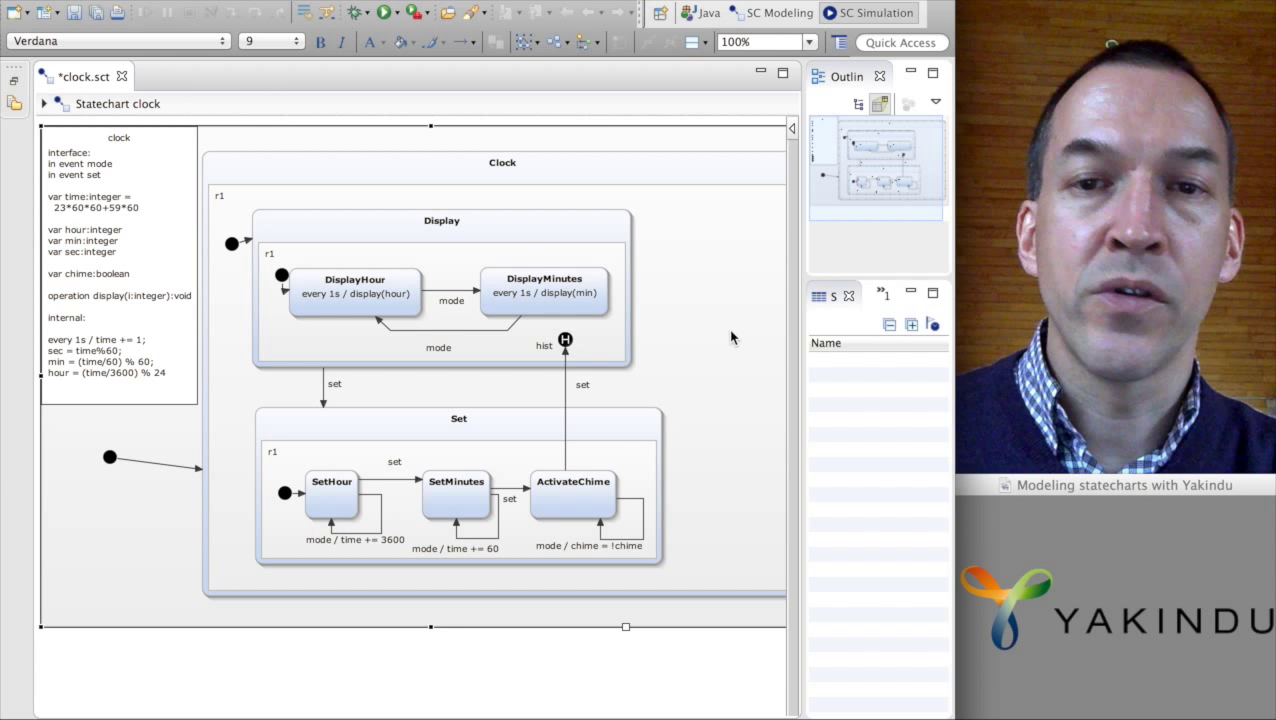
mouse_move(264, 270)
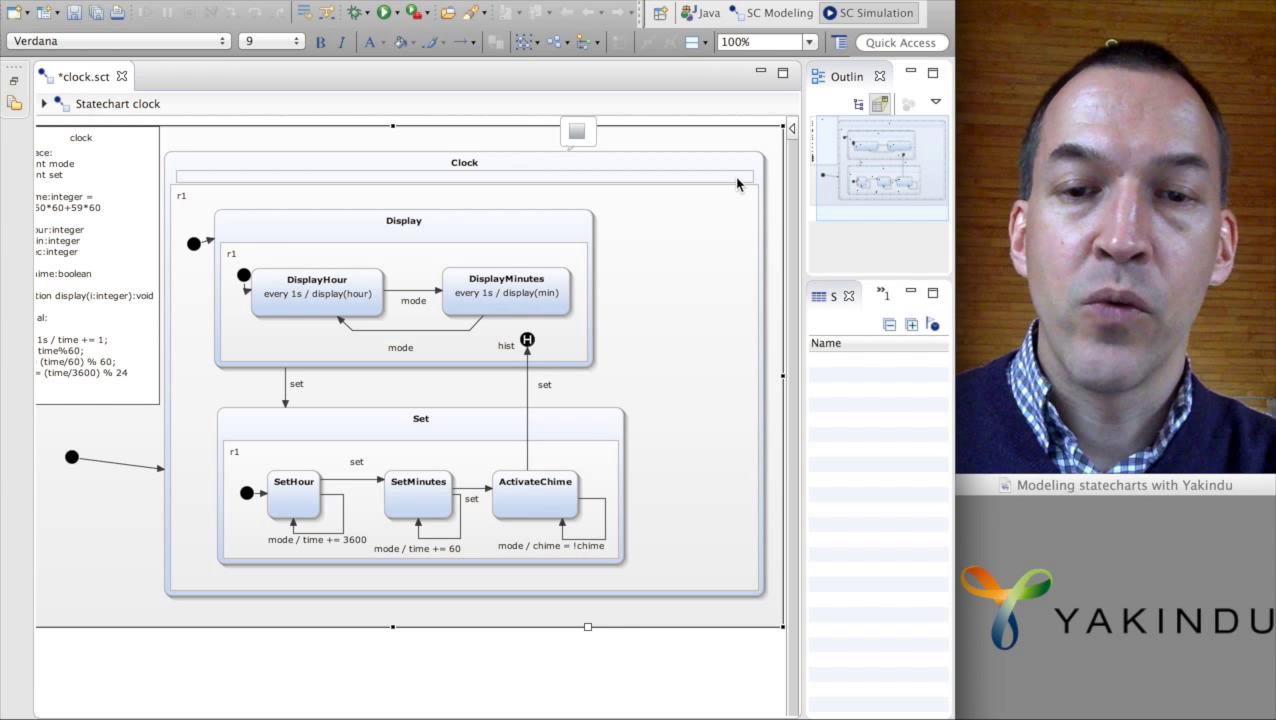
Step: Add region r2 to Clock and place an entry node linked to a new state
right_click(740, 184)
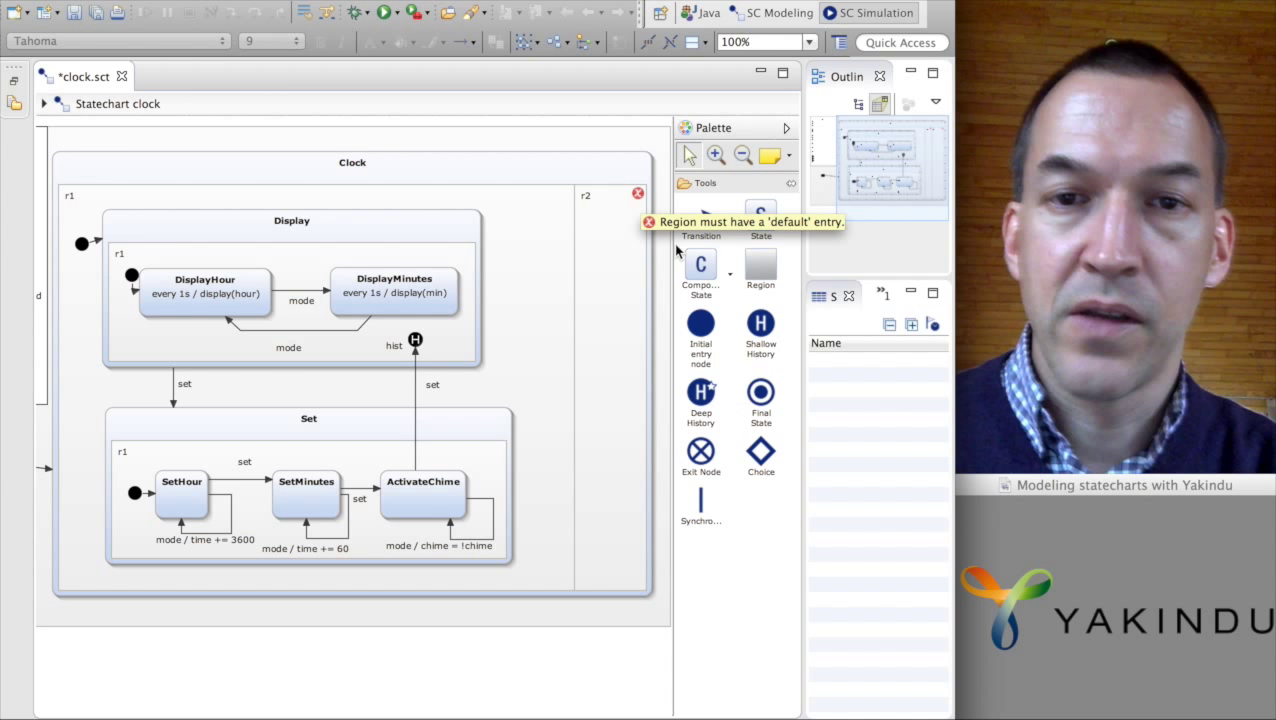
click(576, 310)
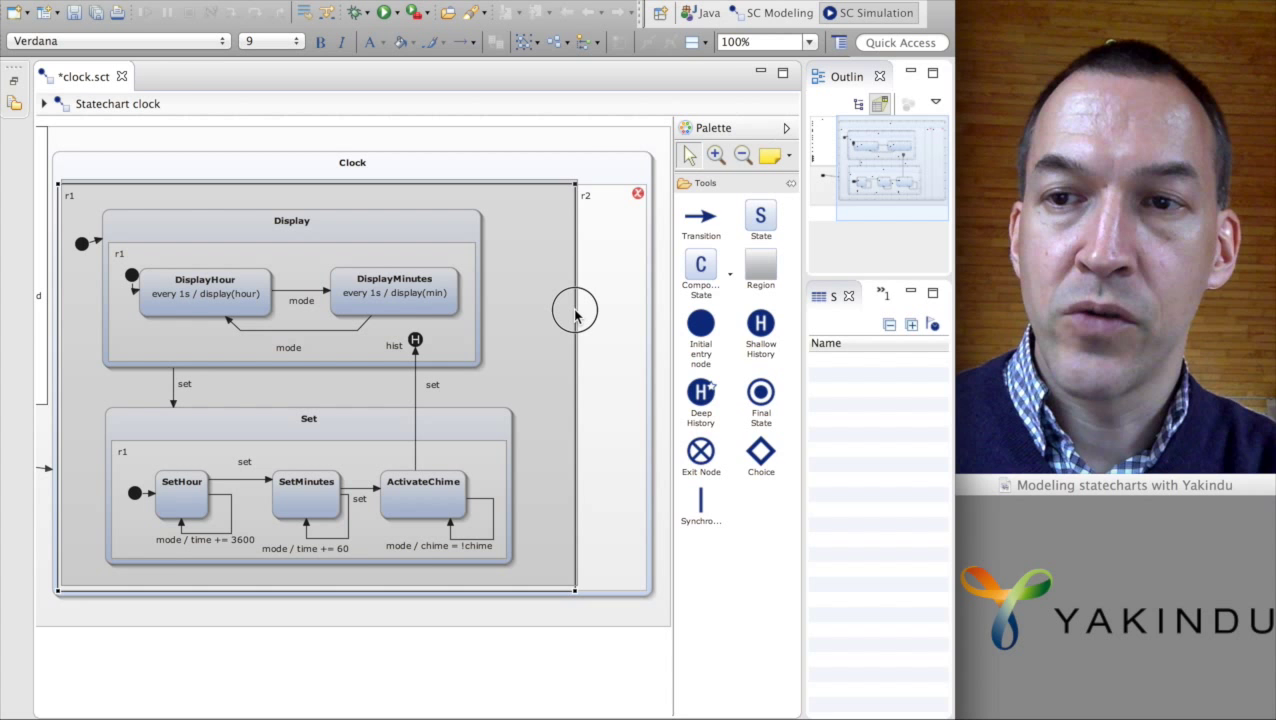
click(592, 314)
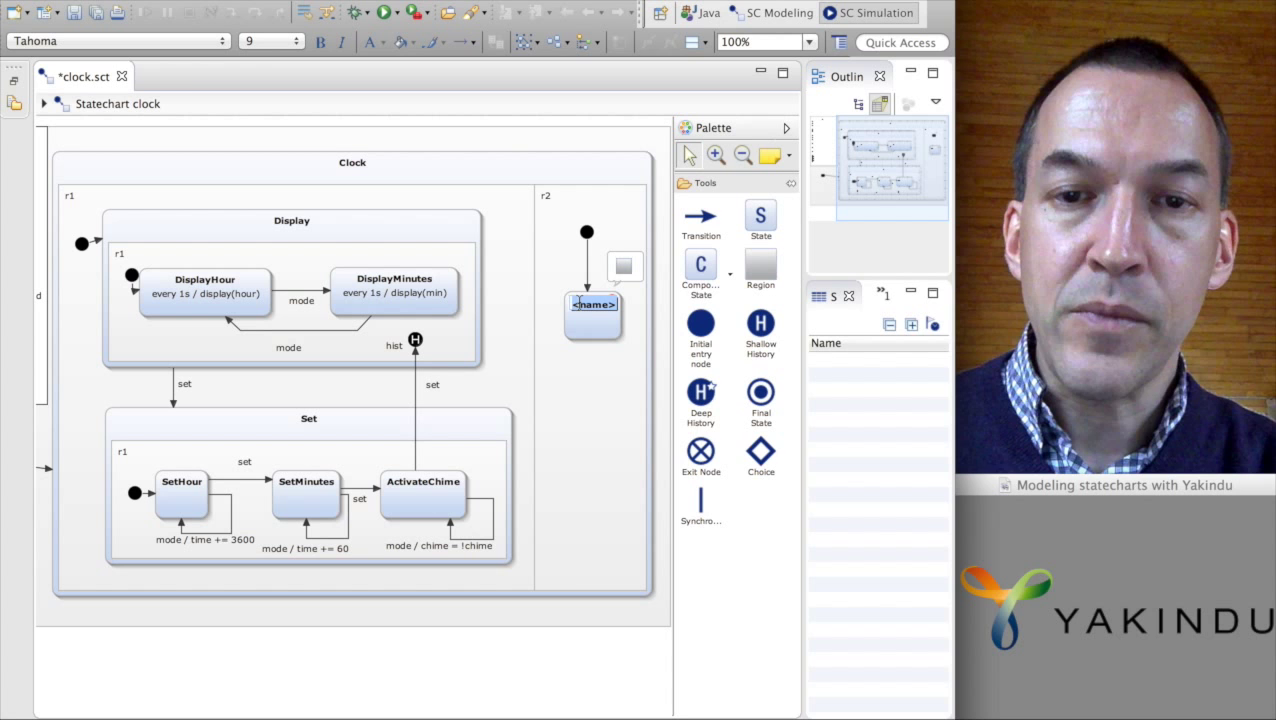
Step: Name the first state of region r2 ChimeOff
text(ChimeOff)
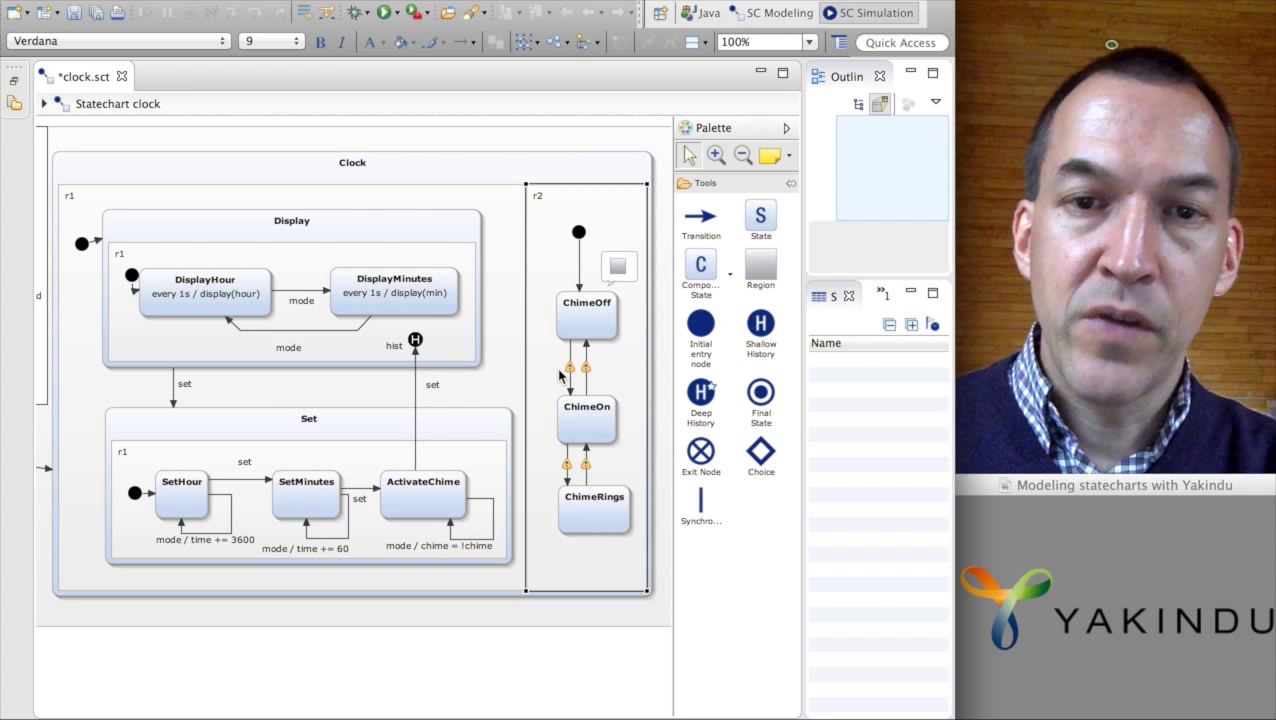
click(586, 370)
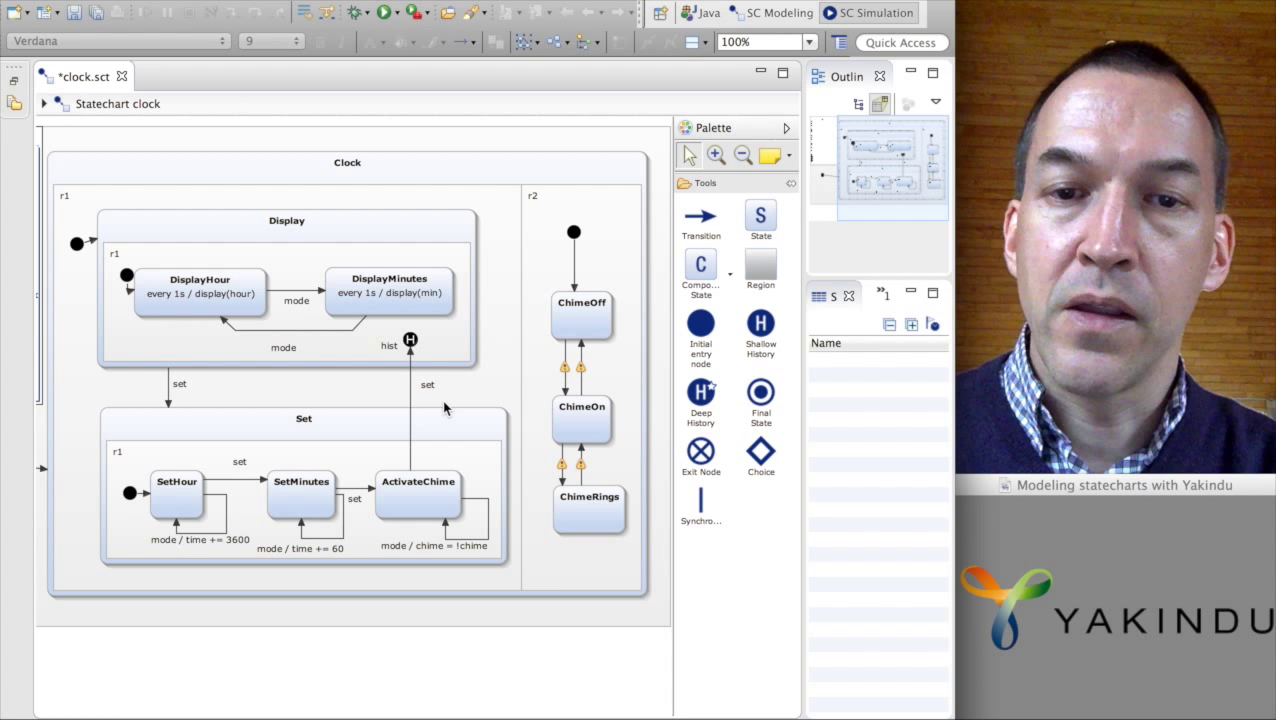
click(580, 372)
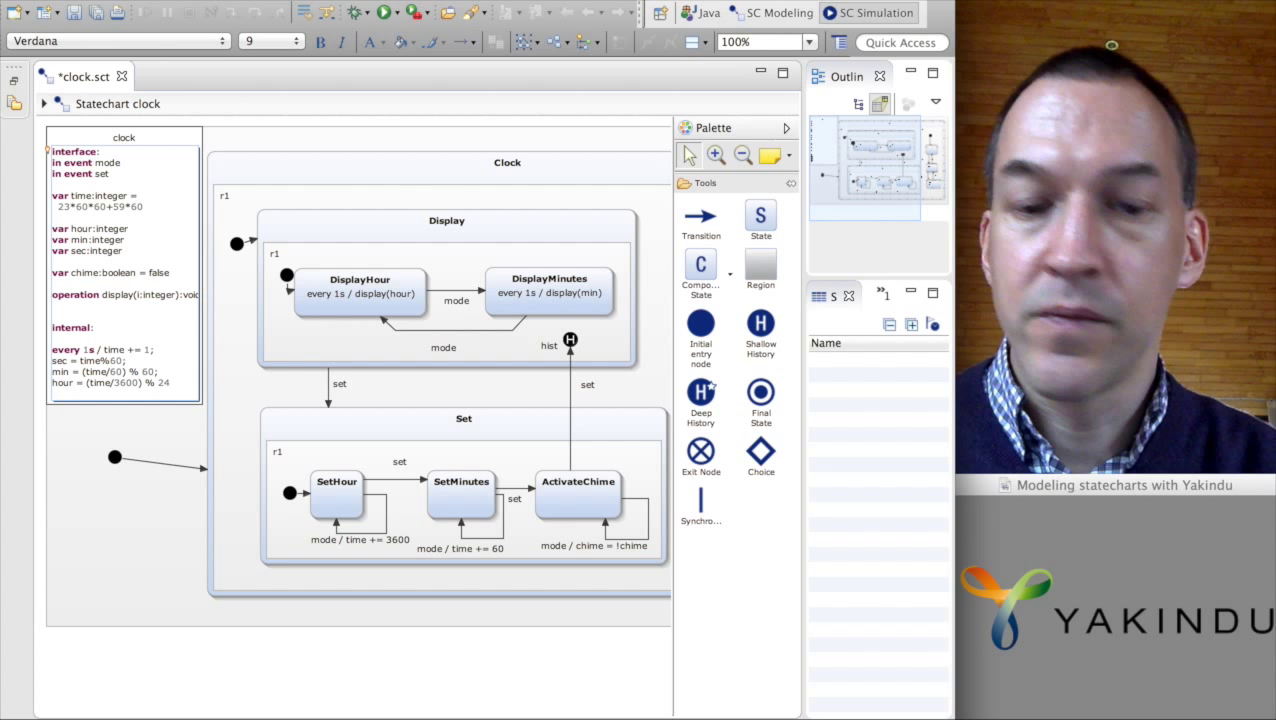
Step: Declare operation ring():void in the interface block of the definition section
text(operation ring():v)
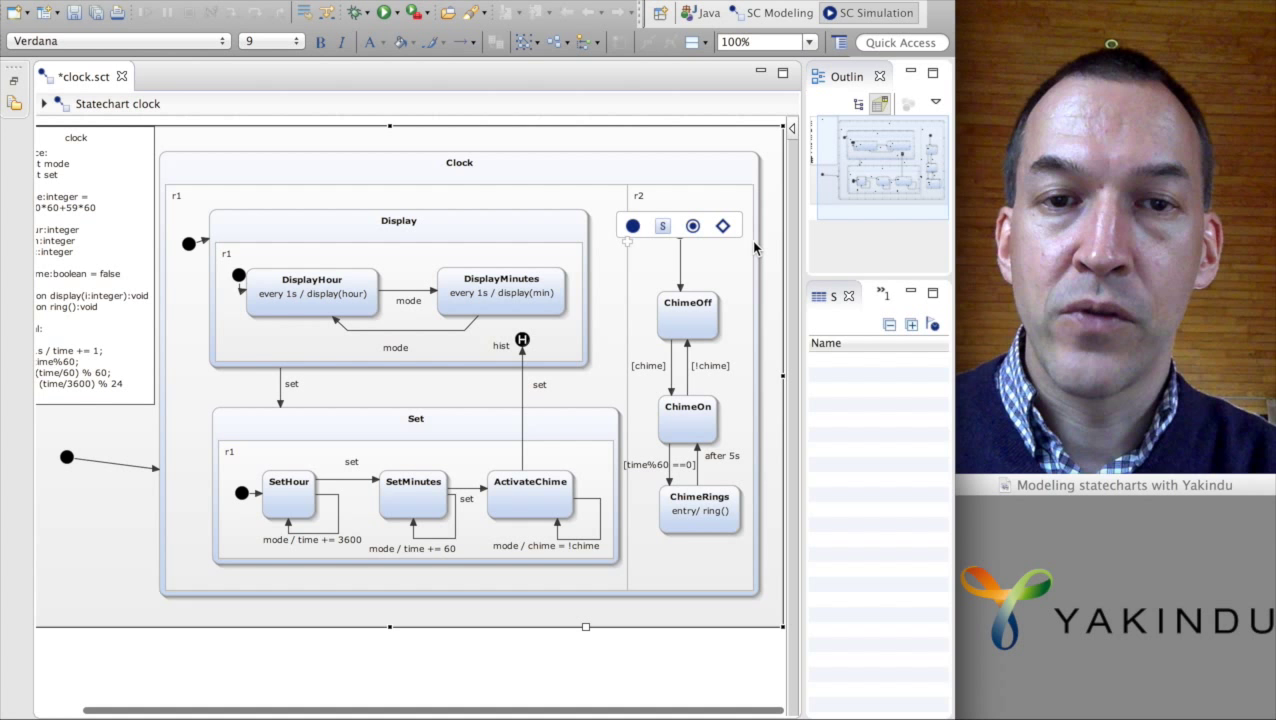
Step: Start the statechart simulation and widen the Simulation view to show variable values
click(384, 12)
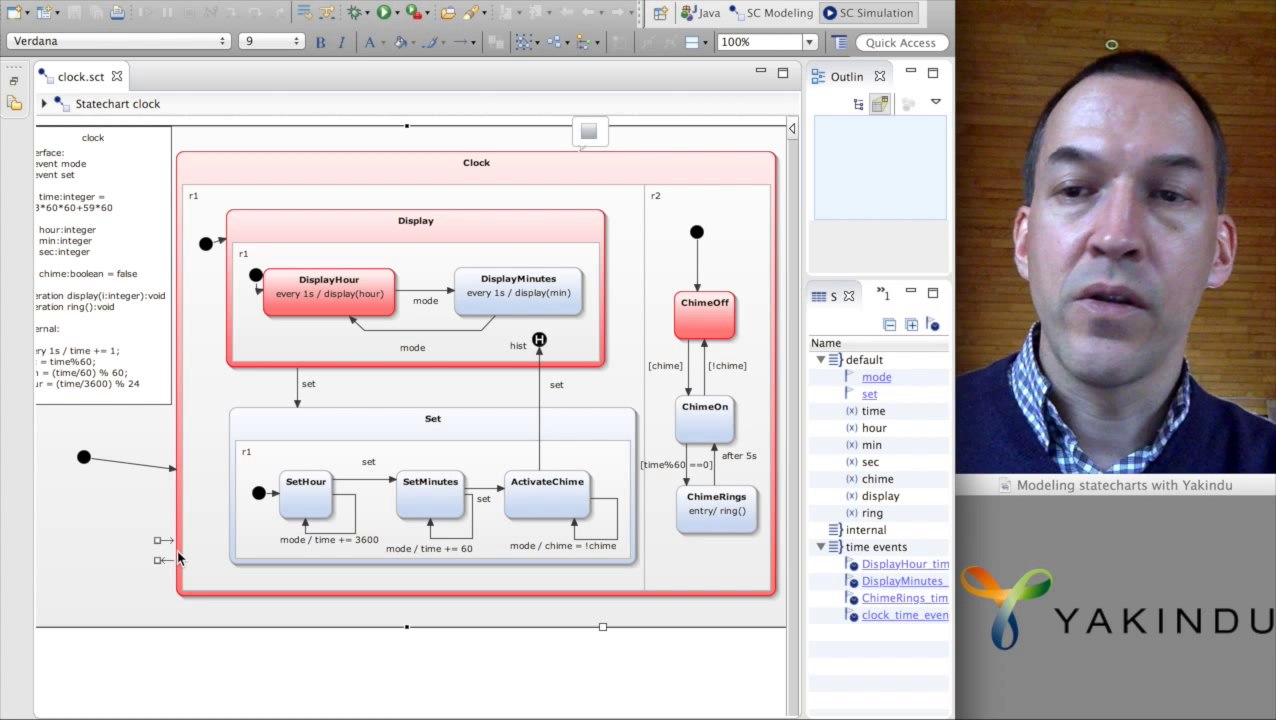
click(330, 292)
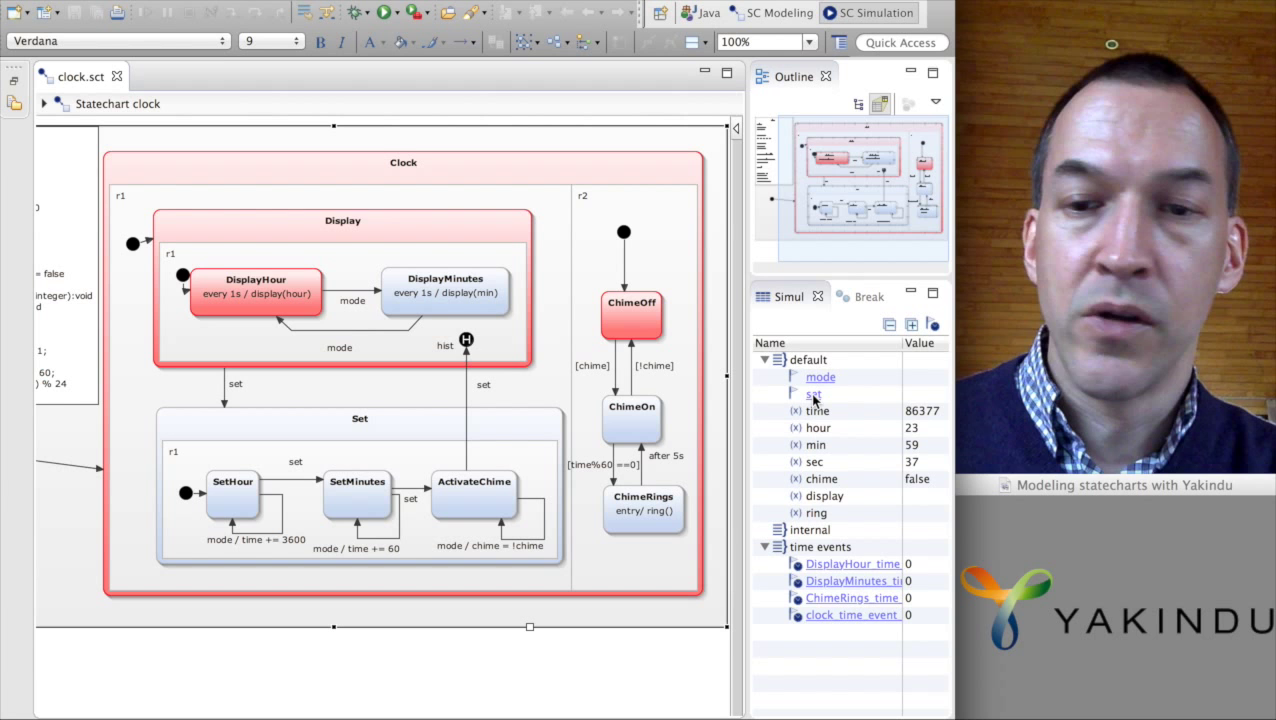
Step: Raise set, mode and set to switch chime to true and return to DisplayHour
click(812, 392)
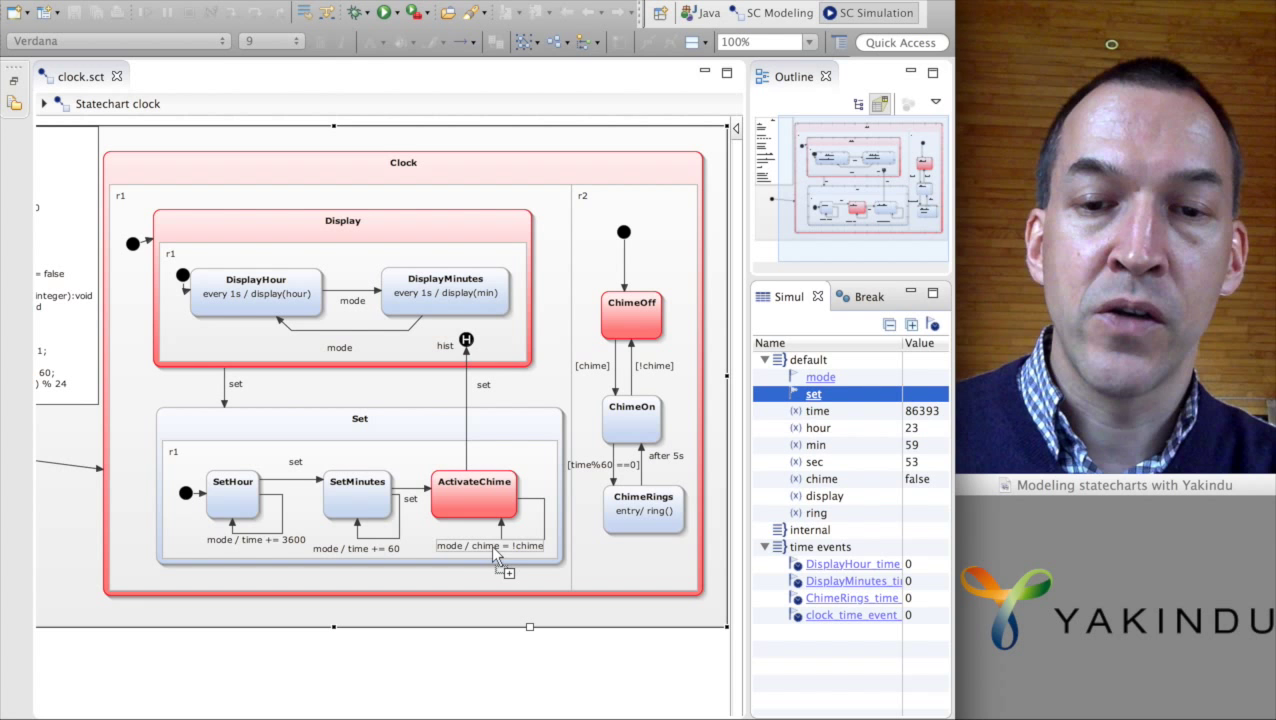
click(820, 376)
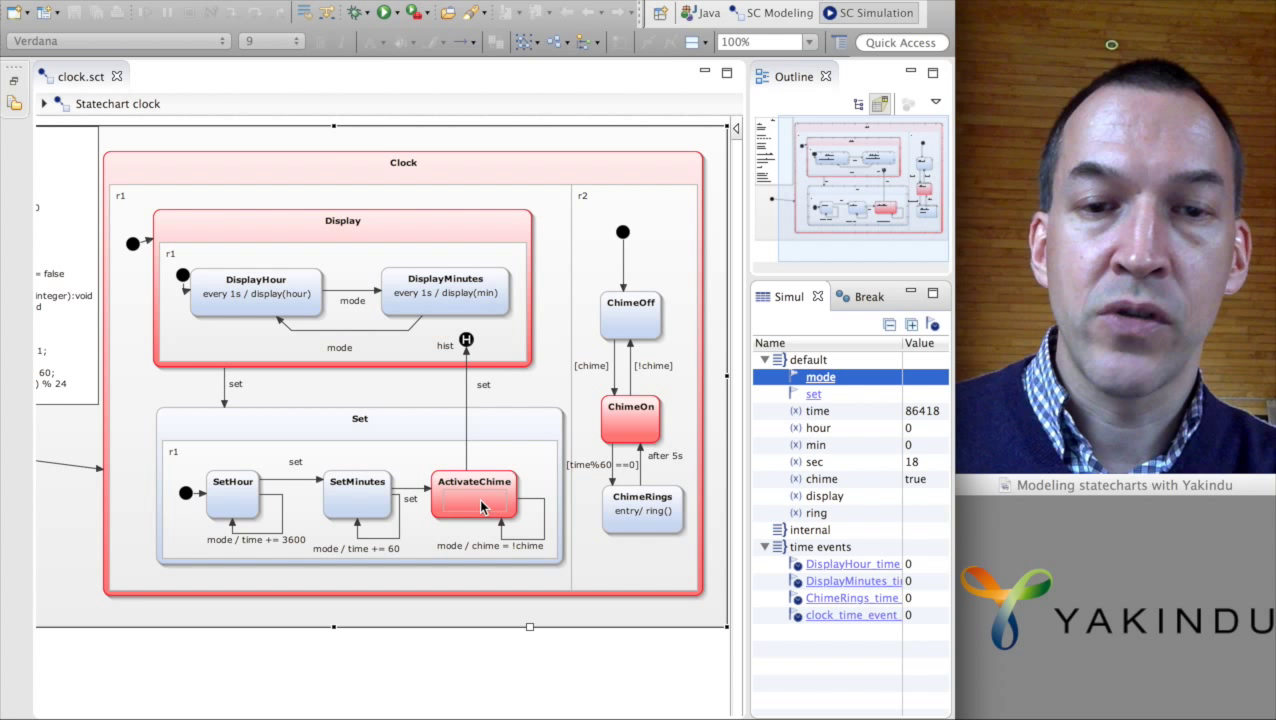
click(812, 396)
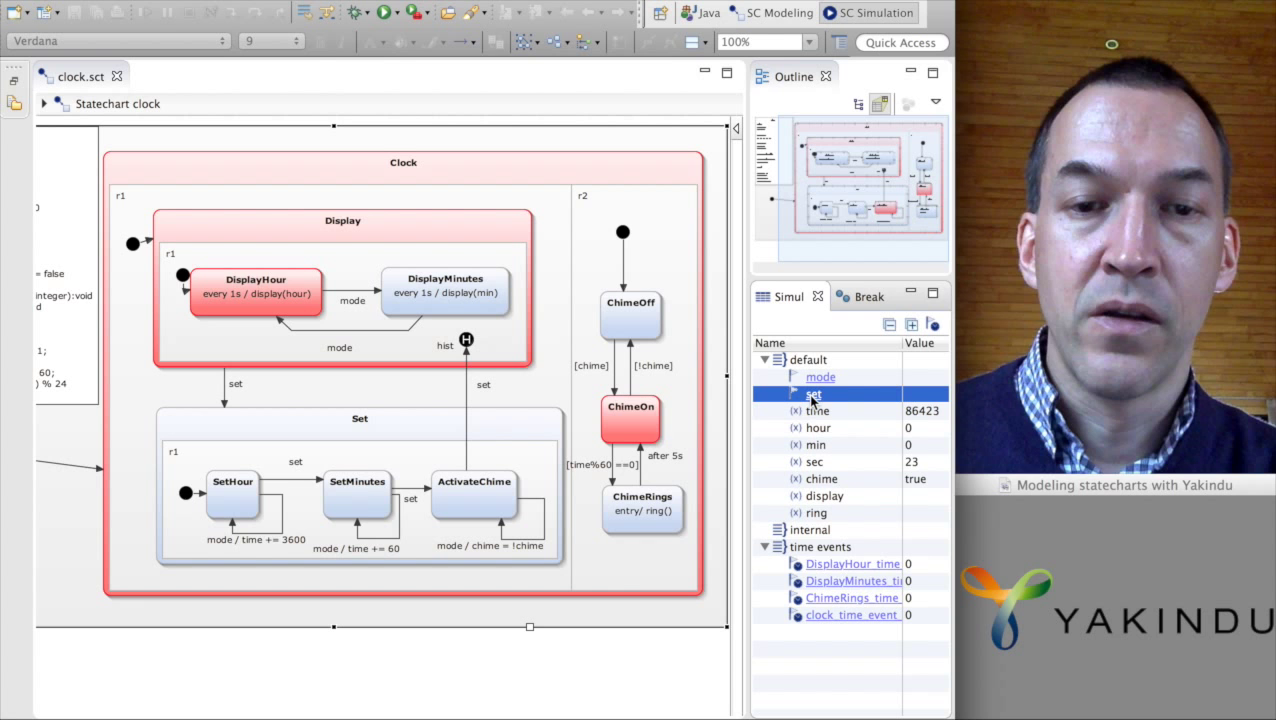